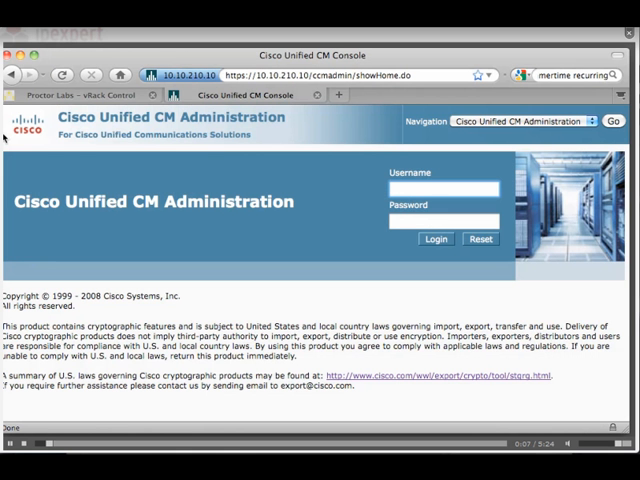
# Step: Enter the administrator username and password and submit the login form
pyautogui.click(440, 189)
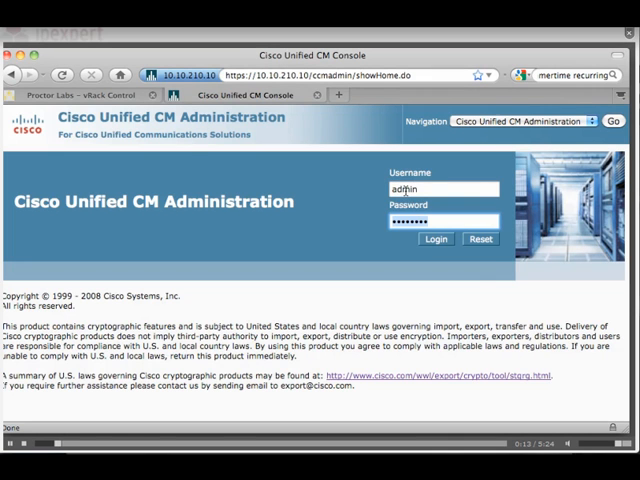
pyautogui.click(435, 238)
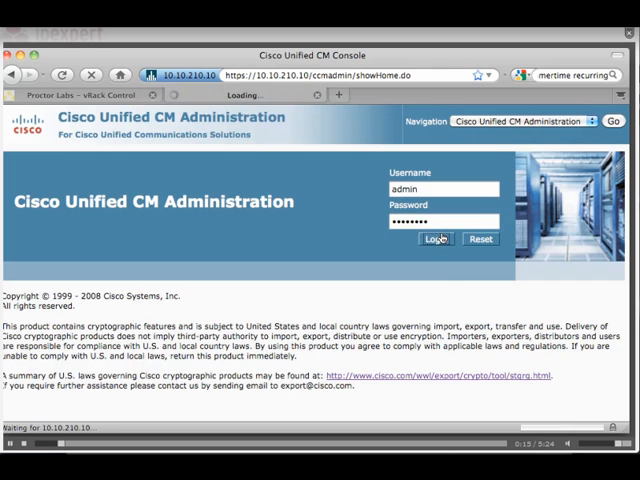
# Step: Finish signing in to reach the home page showing version 7.0.1.11000-2
pyautogui.click(433, 238)
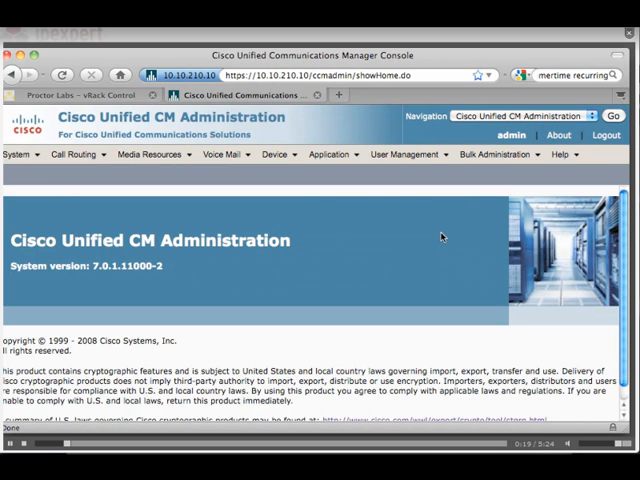
pyautogui.moveTo(187, 215)
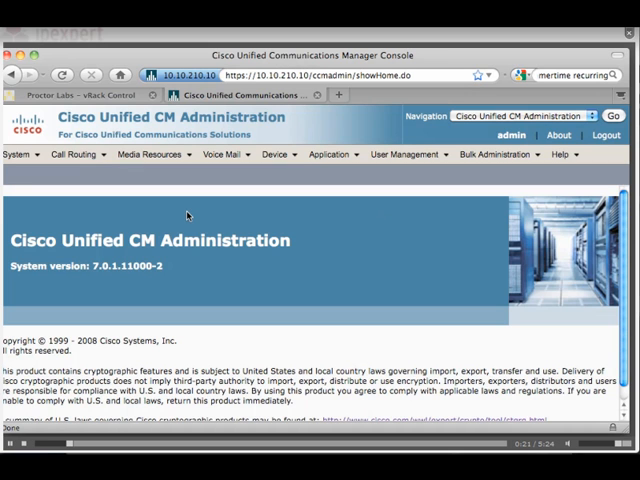
pyautogui.moveTo(182, 215)
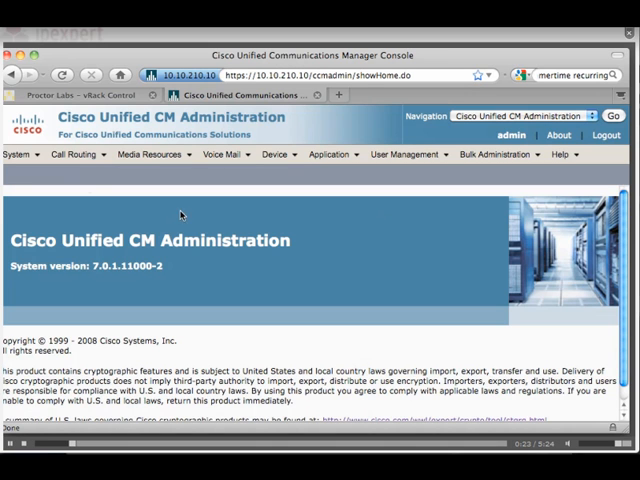
pyautogui.click(532, 115)
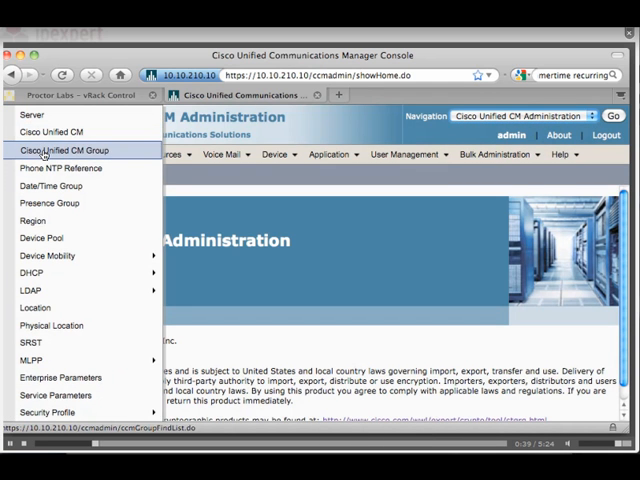
# Step: Search Unified CM groups and open sub-pub, used by 8 devices
pyautogui.click(67, 149)
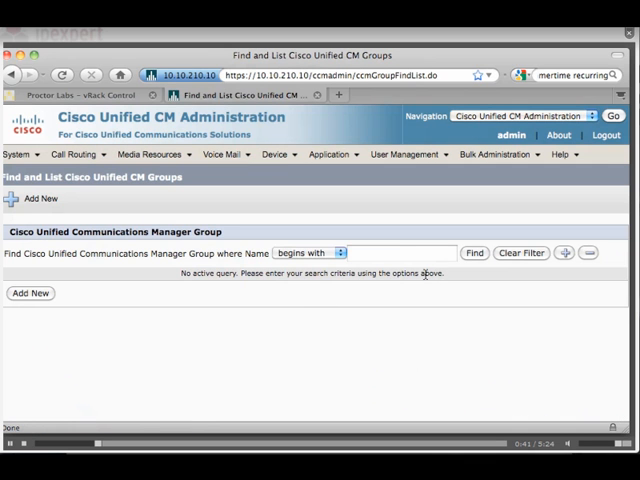
pyautogui.click(474, 253)
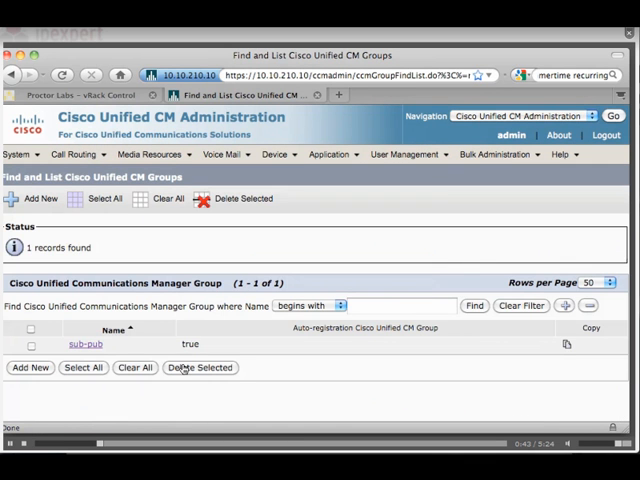
pyautogui.click(85, 343)
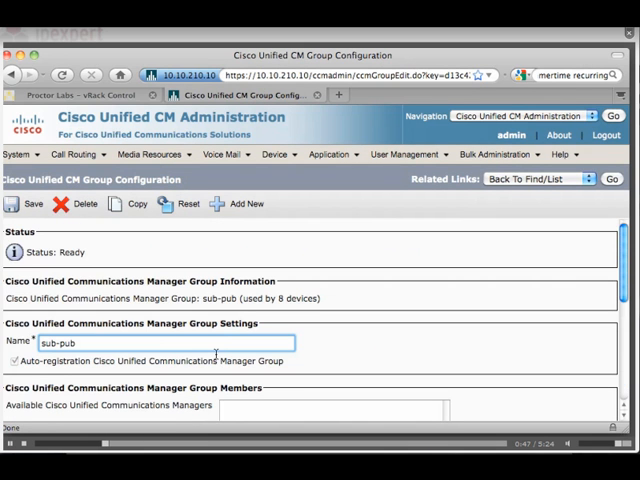
pyautogui.click(18, 154)
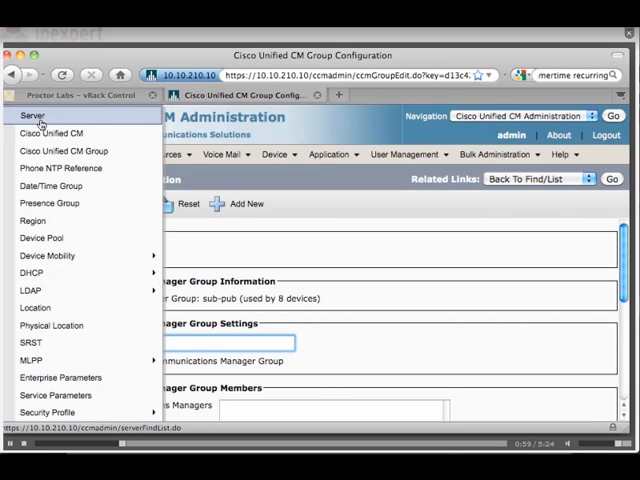
# Step: Search System > Server to list all configured servers
pyautogui.click(33, 115)
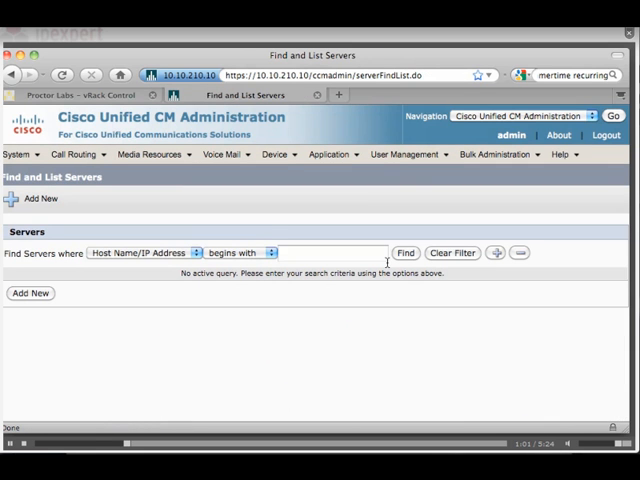
pyautogui.click(405, 252)
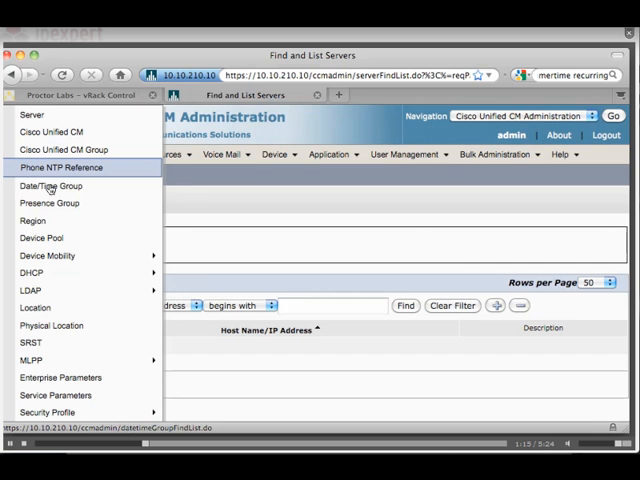
pyautogui.moveTo(49, 202)
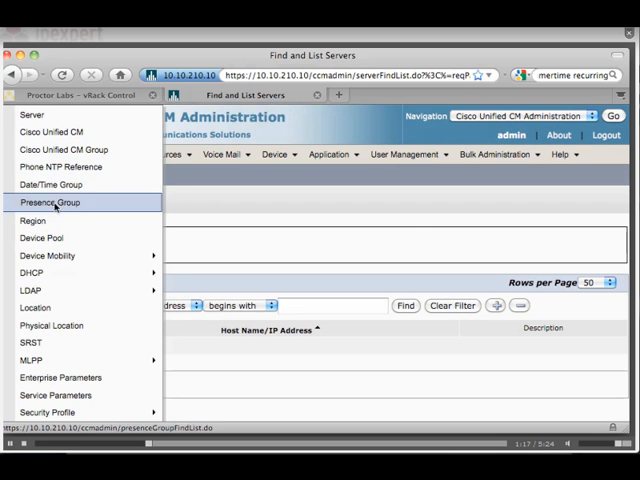
# Step: Search date/time groups and open CMLocal (Greenwich Standard Time, NTP 10.10.100.2)
pyautogui.click(53, 184)
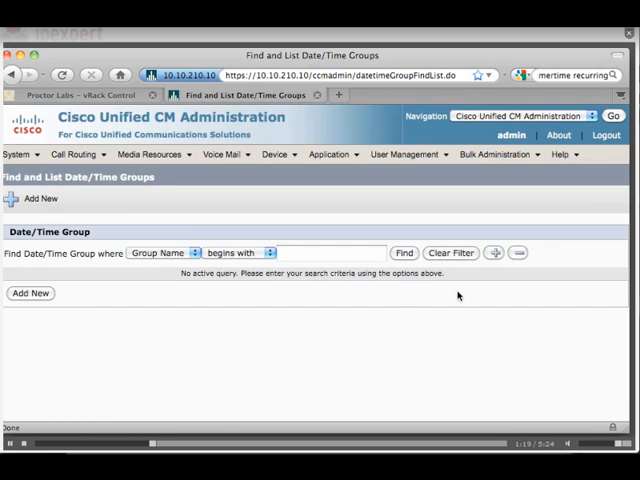
pyautogui.click(405, 252)
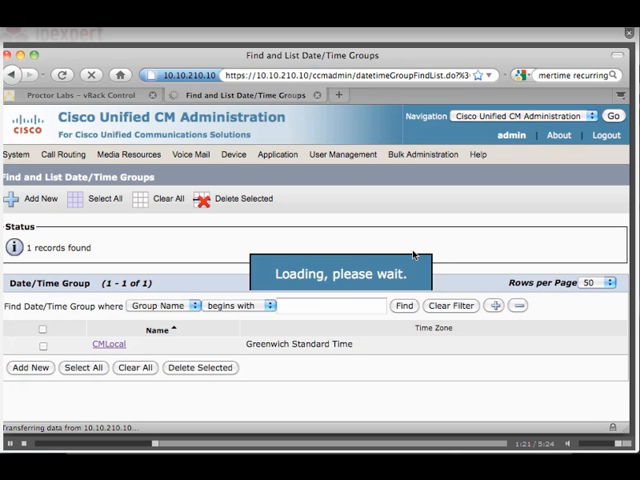
pyautogui.click(109, 344)
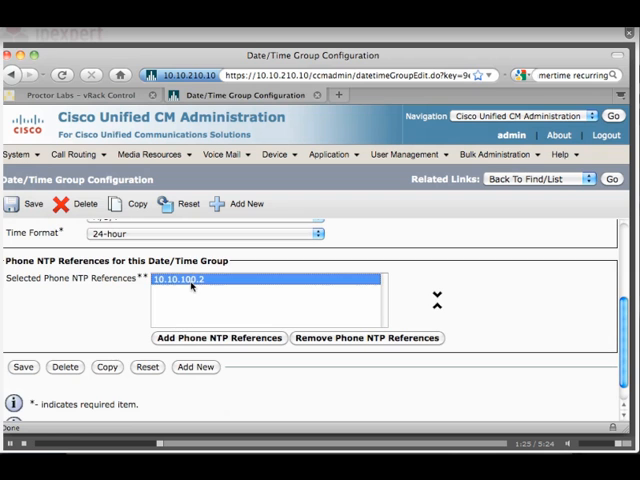
pyautogui.scroll(3)
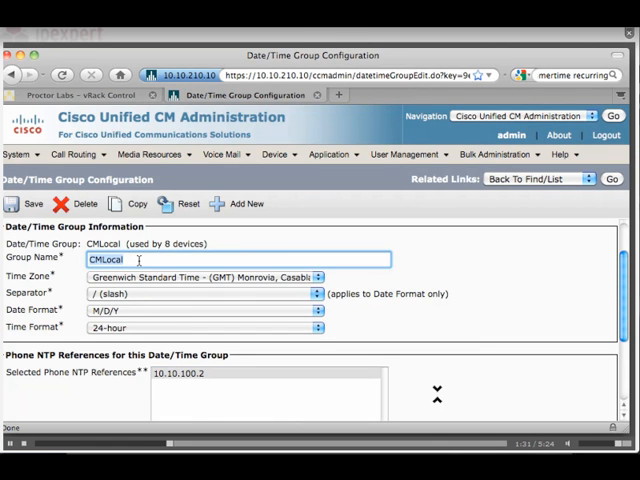
# Step: Rename CMLocal to PST on Pacific Standard/Daylight Time, checking separator and date format
pyautogui.write('P')
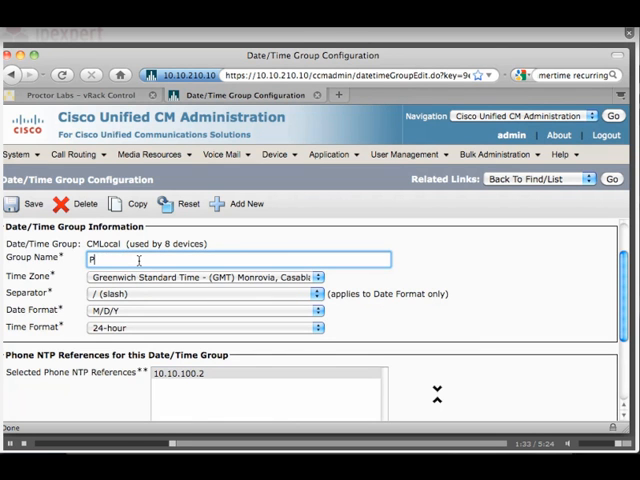
pyautogui.write('ST')
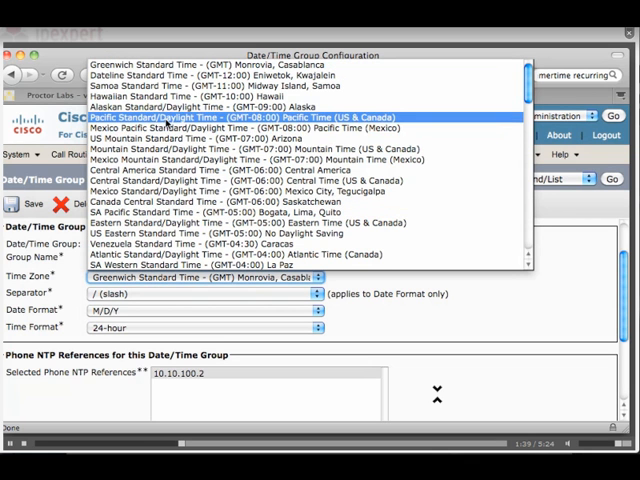
pyautogui.click(234, 117)
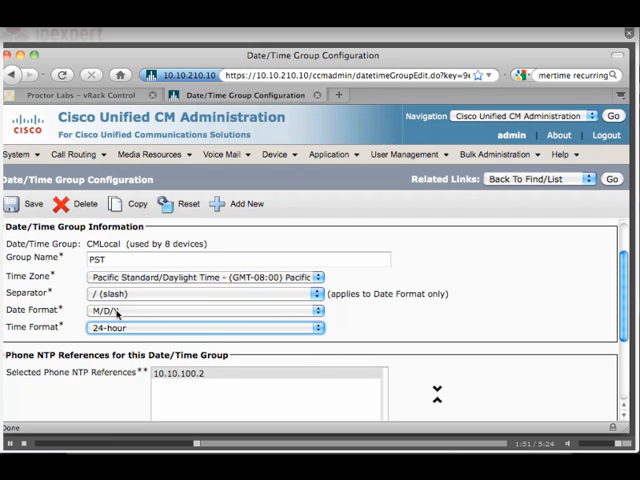
pyautogui.click(200, 310)
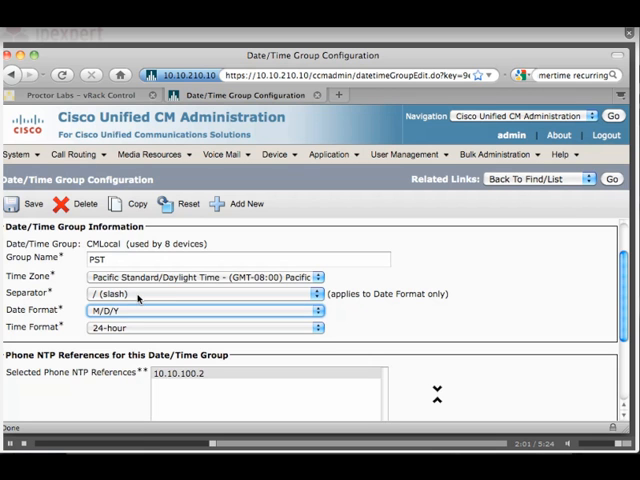
pyautogui.click(203, 294)
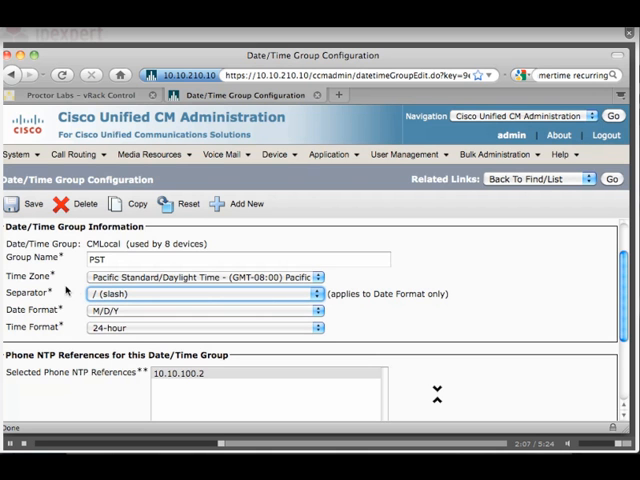
pyautogui.scroll(-3)
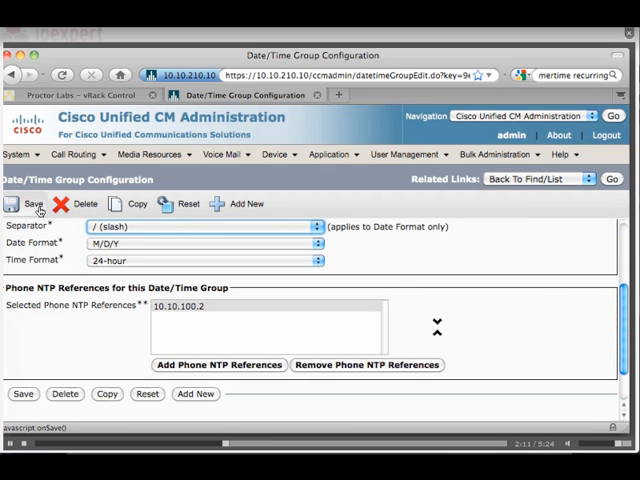
# Step: Save PST, add and save an EST group, then return to the date/time group list
pyautogui.click(32, 204)
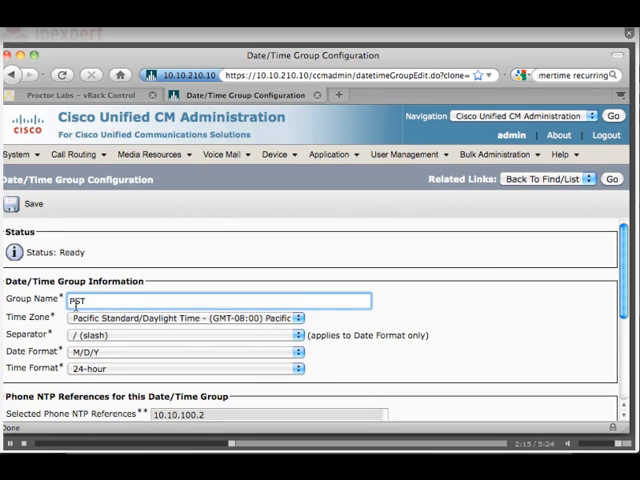
pyautogui.write('EST')
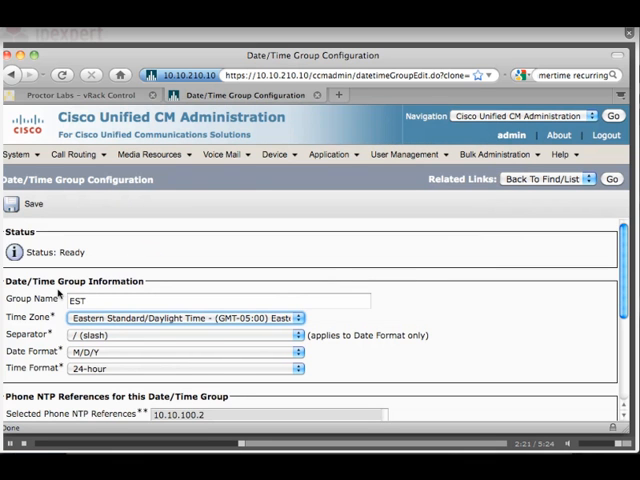
pyautogui.scroll(-3)
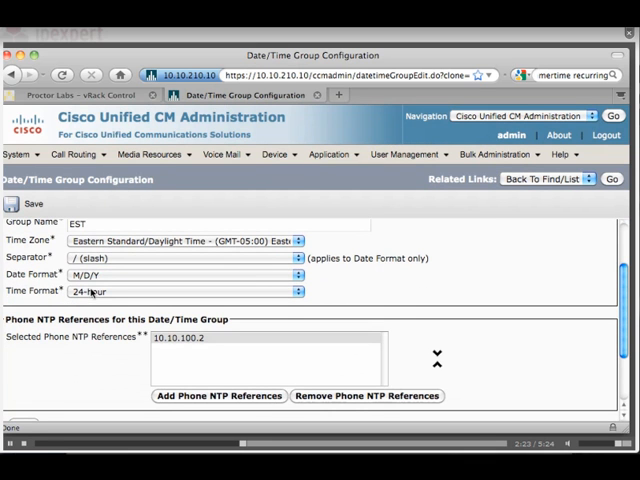
pyautogui.click(184, 291)
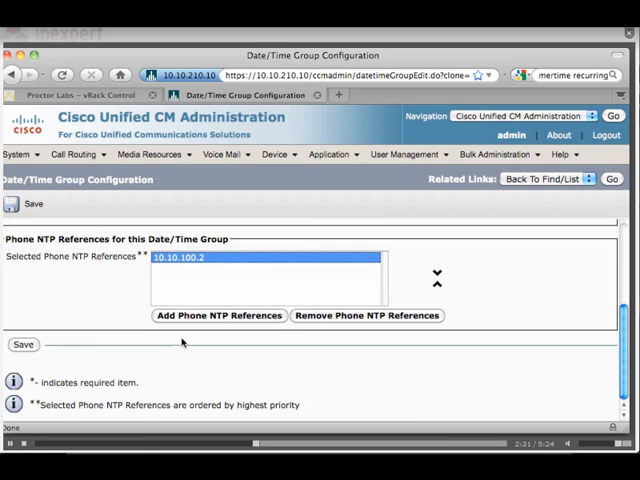
pyautogui.click(22, 344)
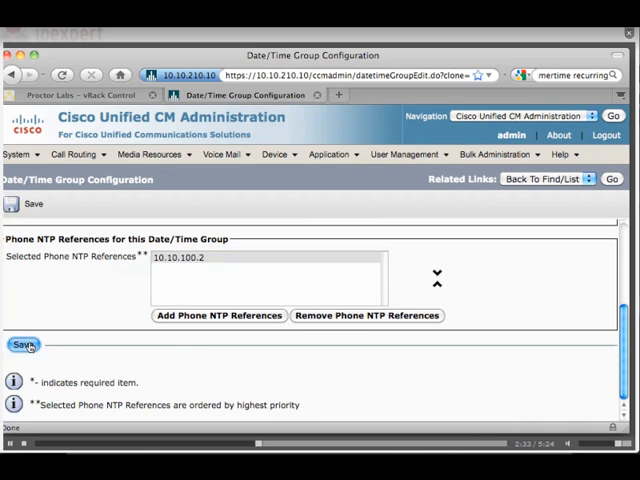
pyautogui.click(27, 344)
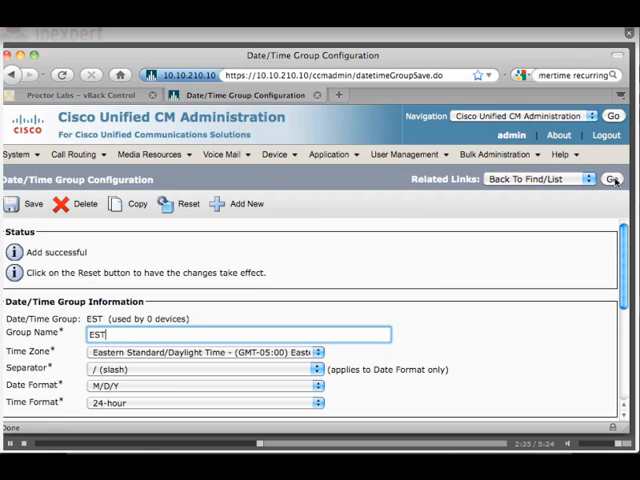
pyautogui.click(614, 179)
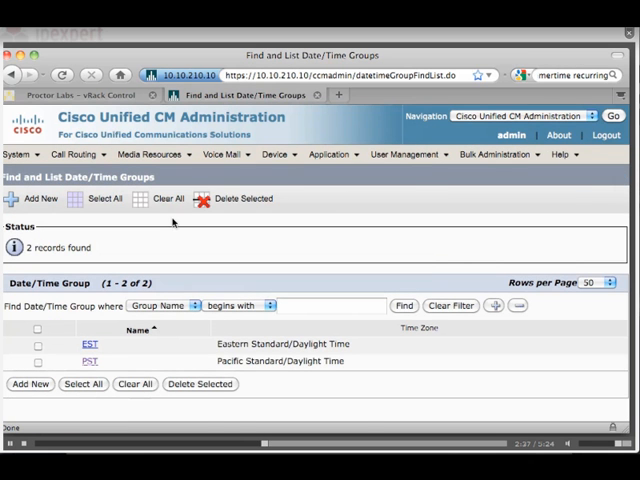
pyautogui.click(90, 361)
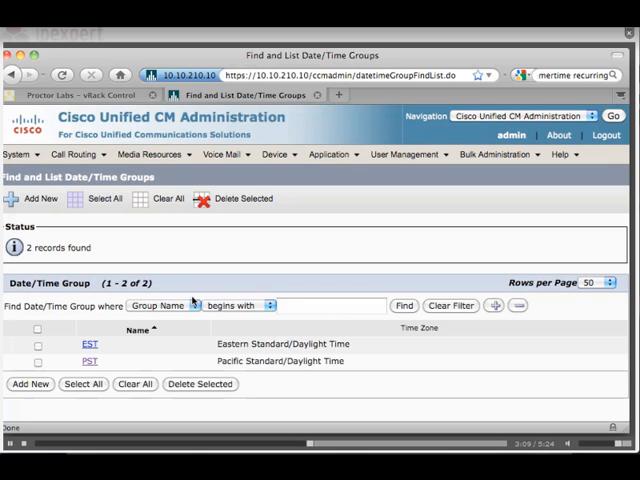
# Step: Rename the Default device pool to HQ with the PST date/time group and save
pyautogui.click(22, 154)
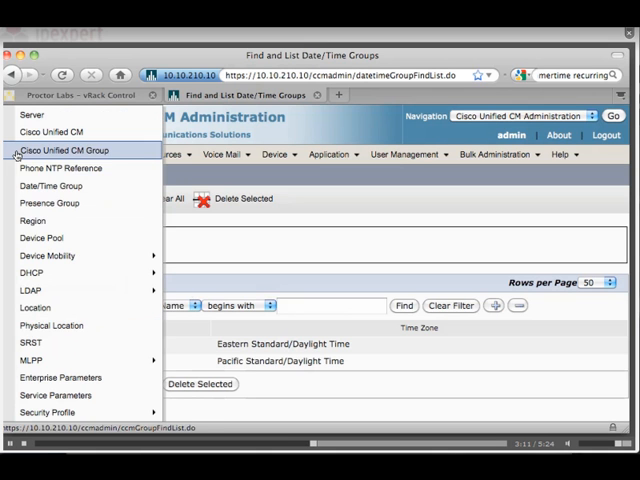
pyautogui.click(41, 237)
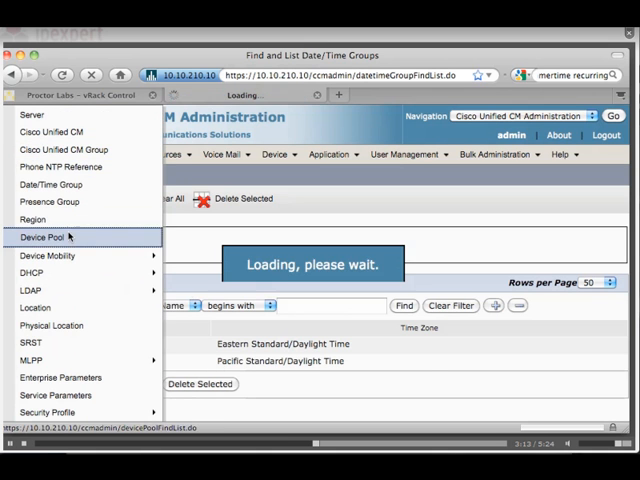
pyautogui.click(44, 237)
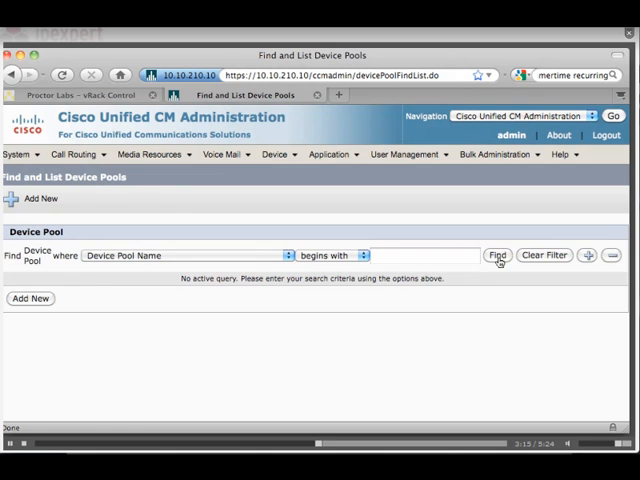
pyautogui.click(497, 255)
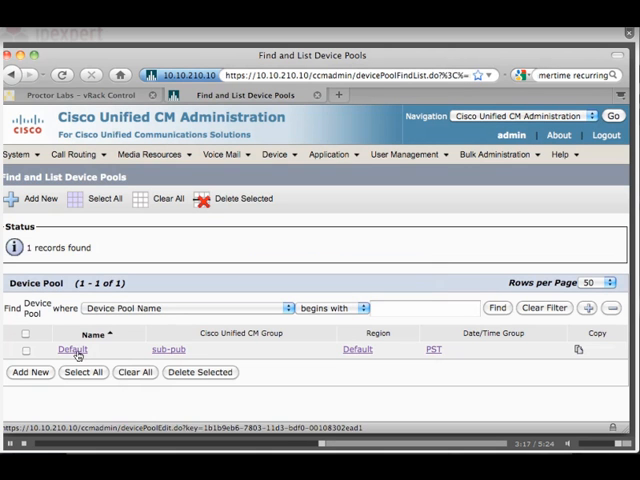
pyautogui.click(71, 349)
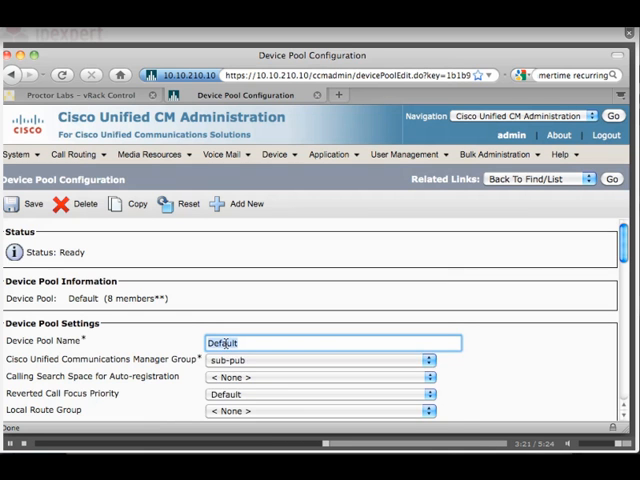
pyautogui.write('HQ')
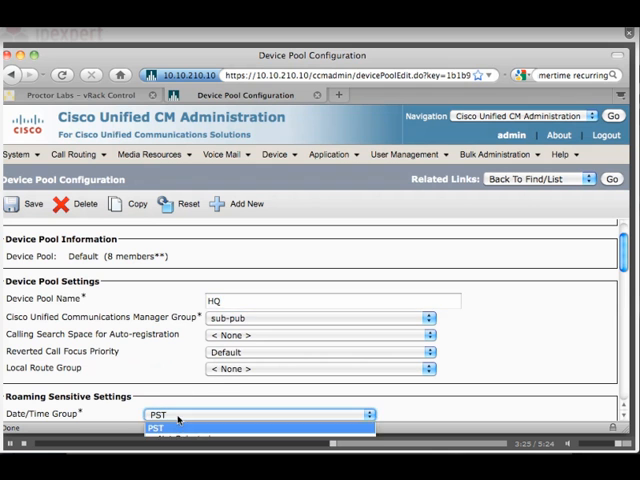
pyautogui.click(31, 204)
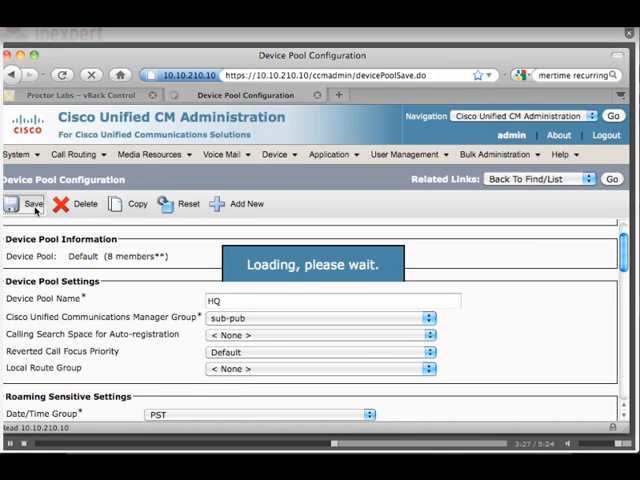
# Step: Copy HQ into a new BR1 device pool on EST and save it
pyautogui.click(137, 204)
pyautogui.write('HQ')
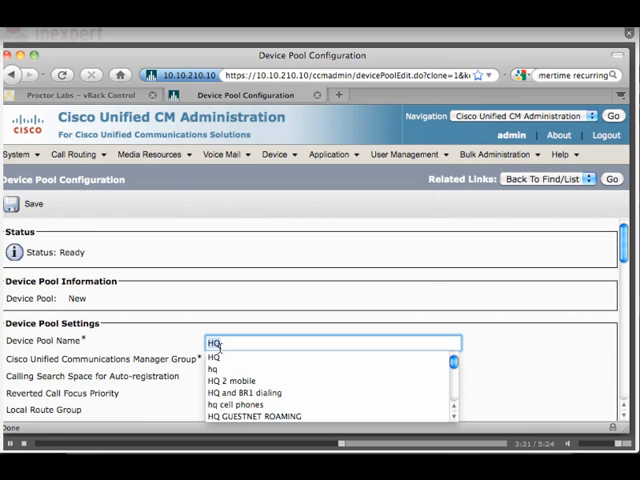
pyautogui.write('BR1')
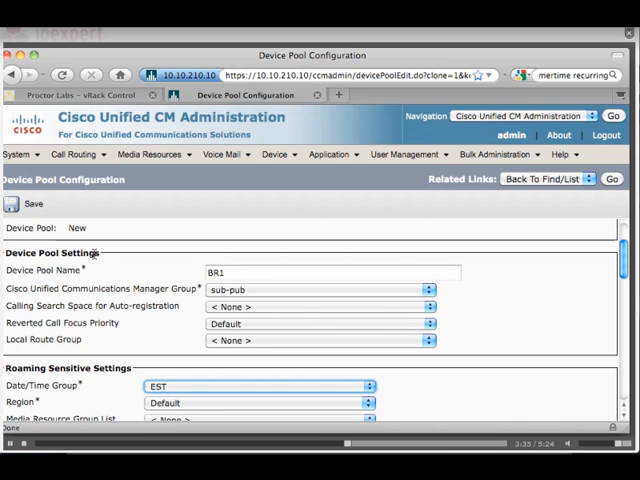
pyautogui.click(20, 204)
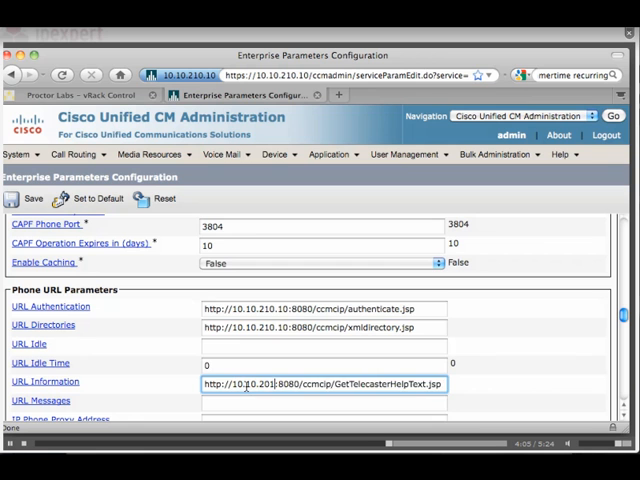
# Step: Save phone URL parameters pointing to 10.10.210.10:8080 and scroll to verify them
pyautogui.scroll(-3)
pyautogui.write('http://10.10.210.10:8080/ccmcip/getservicesmenu.jsp')
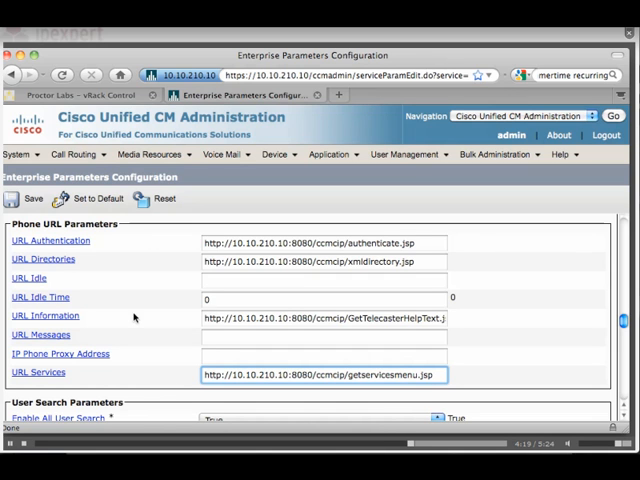
pyautogui.click(29, 198)
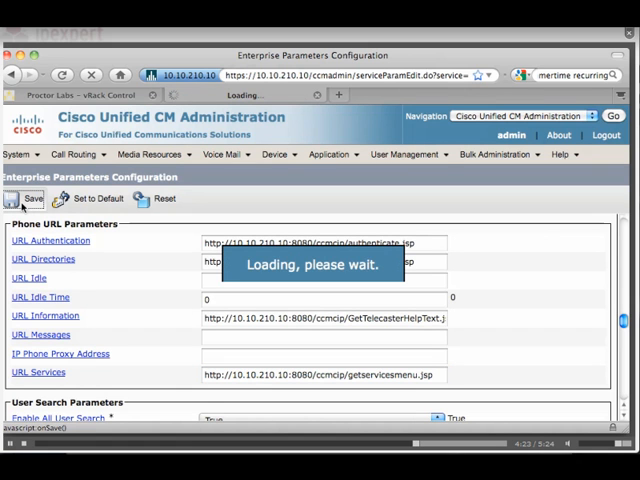
pyautogui.click(30, 198)
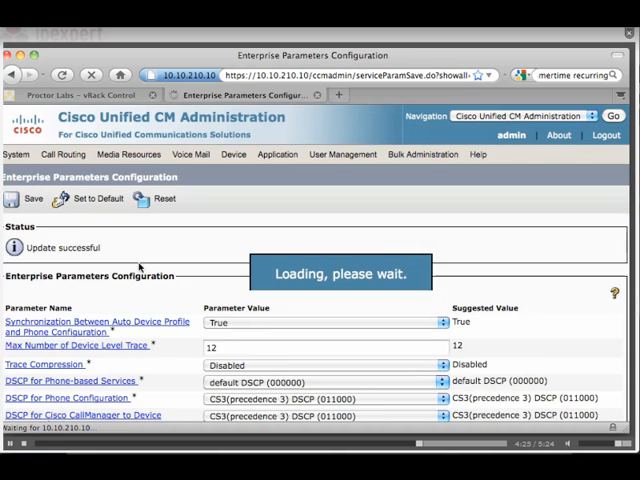
pyautogui.scroll(-3)
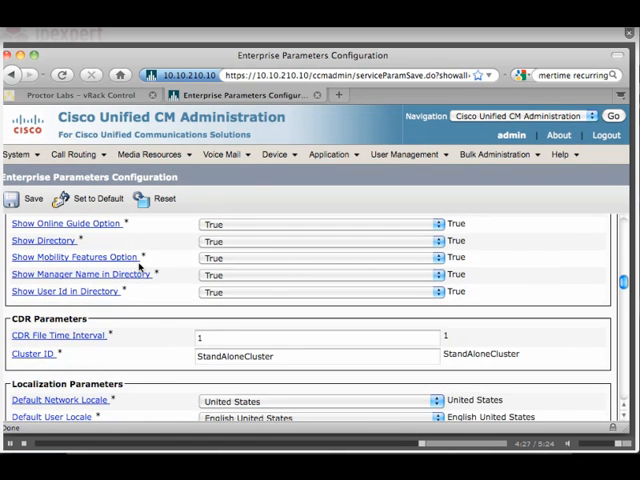
pyautogui.scroll(-3)
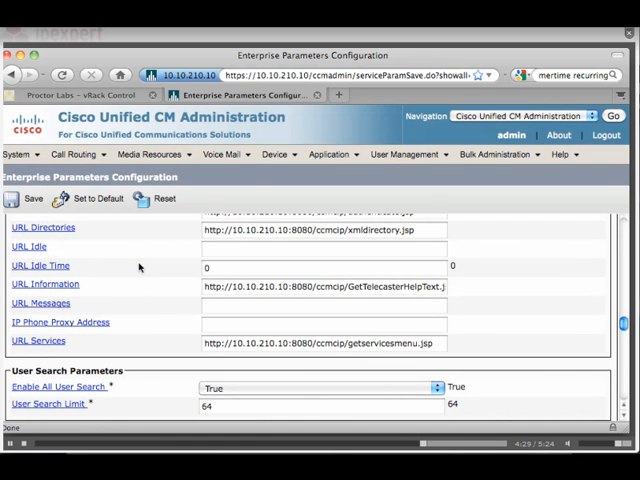
pyautogui.scroll(3)
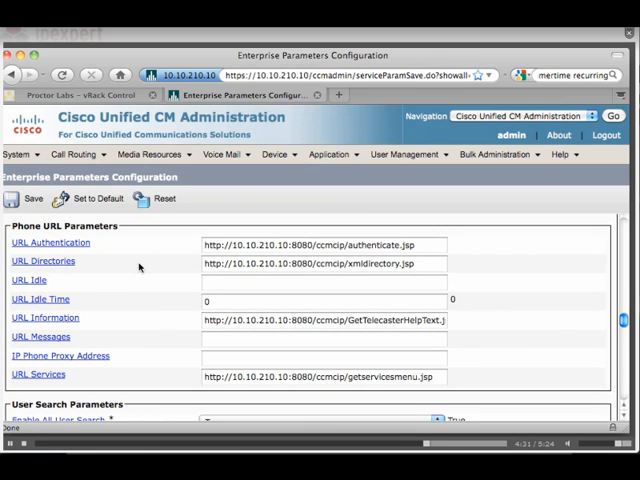
pyautogui.moveTo(137, 266)
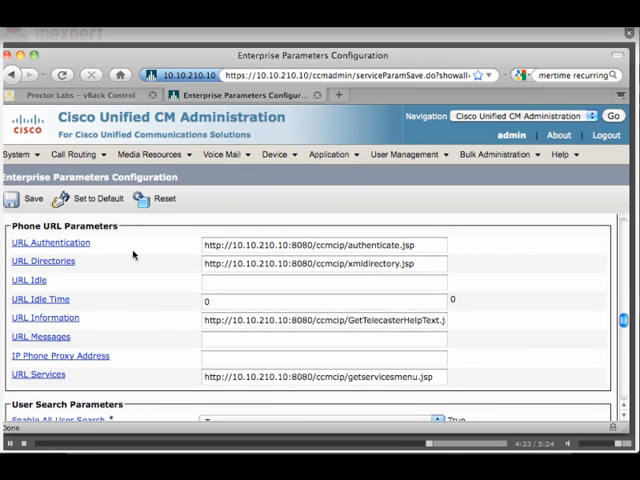
pyautogui.moveTo(180, 266)
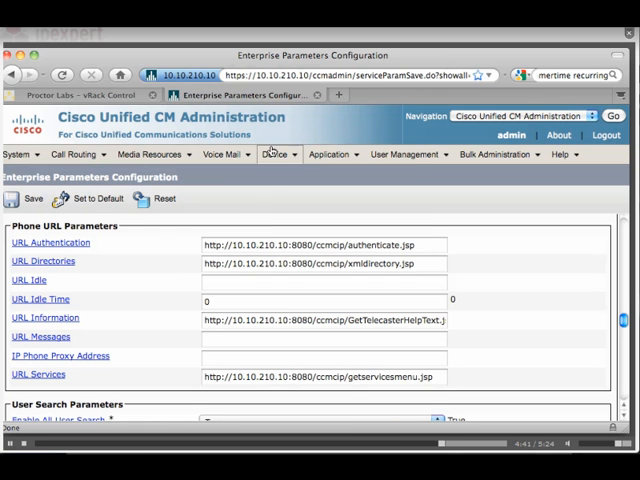
# Step: List the seven IP phone services, including Corporate Directory and Voicemail
pyautogui.click(279, 154)
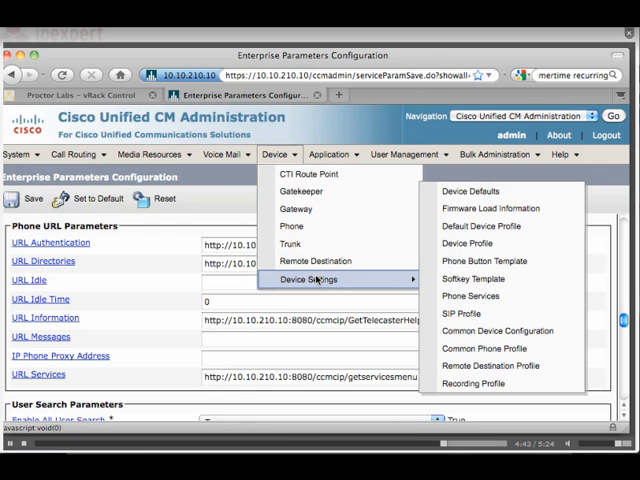
pyautogui.moveTo(316, 261)
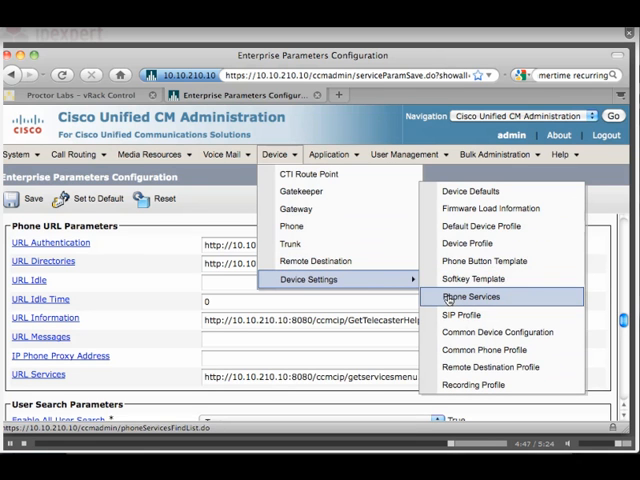
pyautogui.click(470, 297)
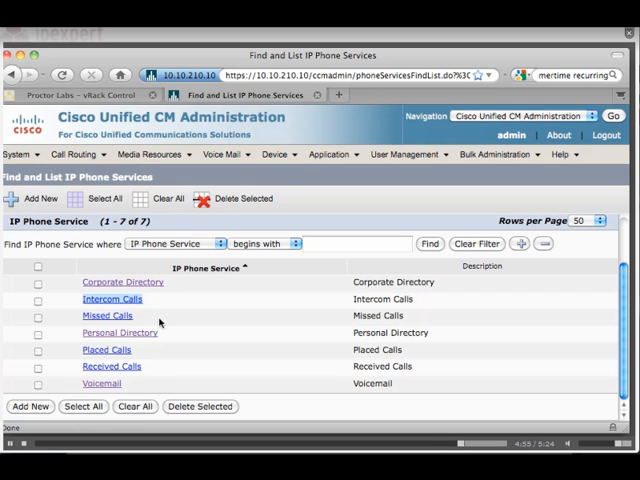
pyautogui.moveTo(158, 366)
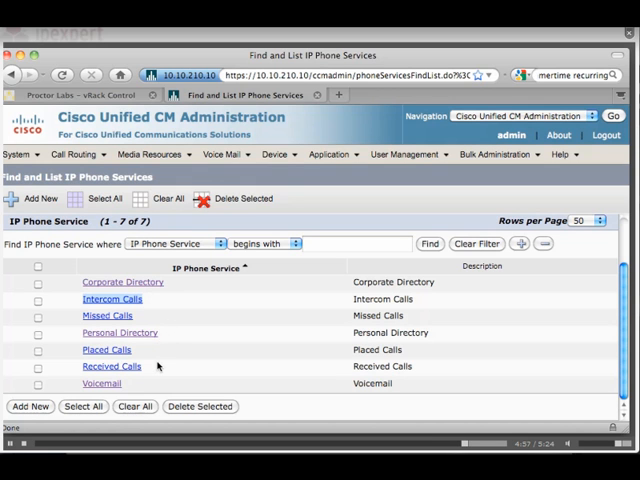